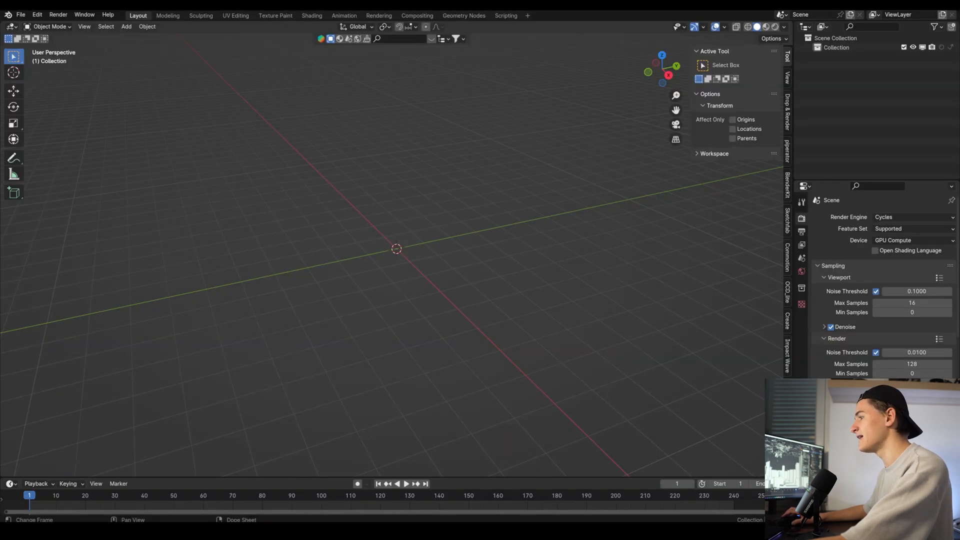
# Step: Place about a dozen box buildings and a camera, then move and resize boxes into a skyline
pyautogui.click(20, 14)
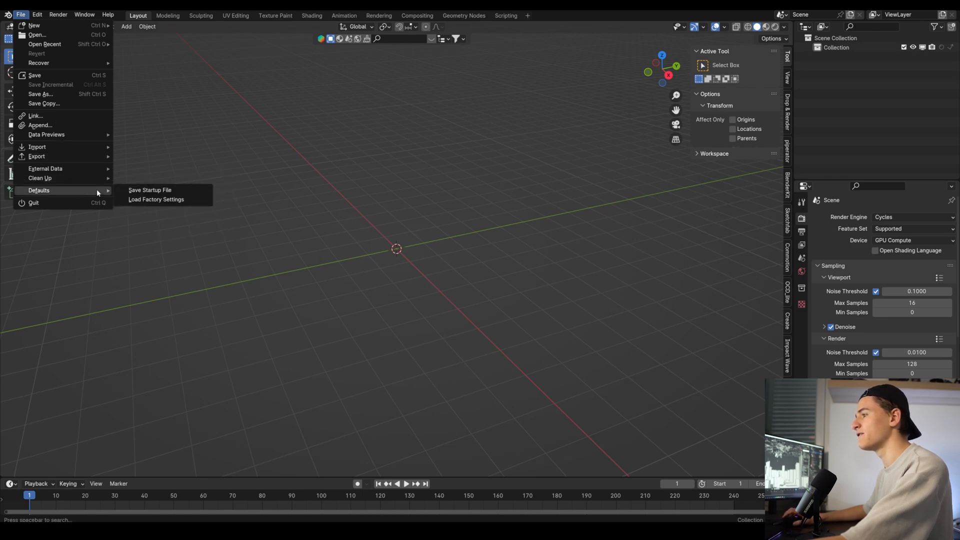
pyautogui.moveTo(150, 190)
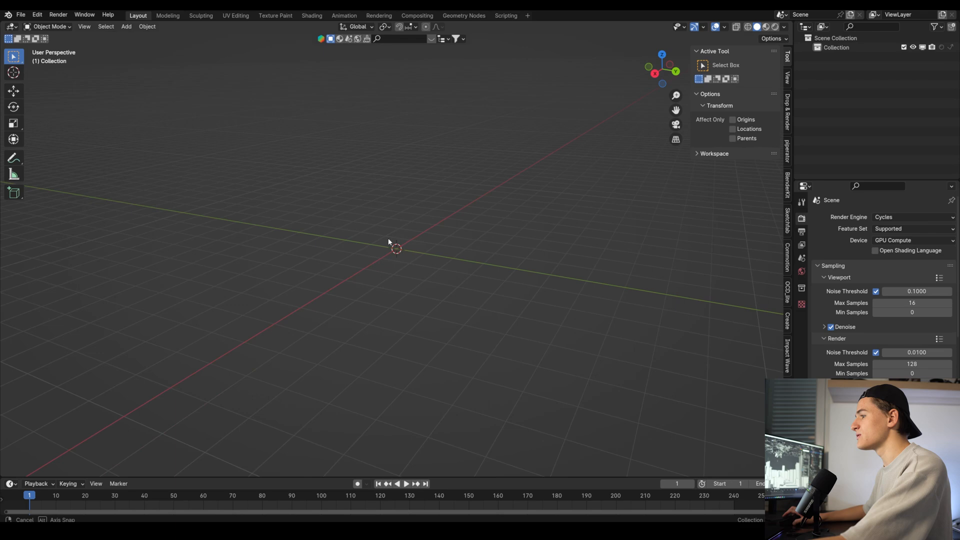
pyautogui.click(14, 192)
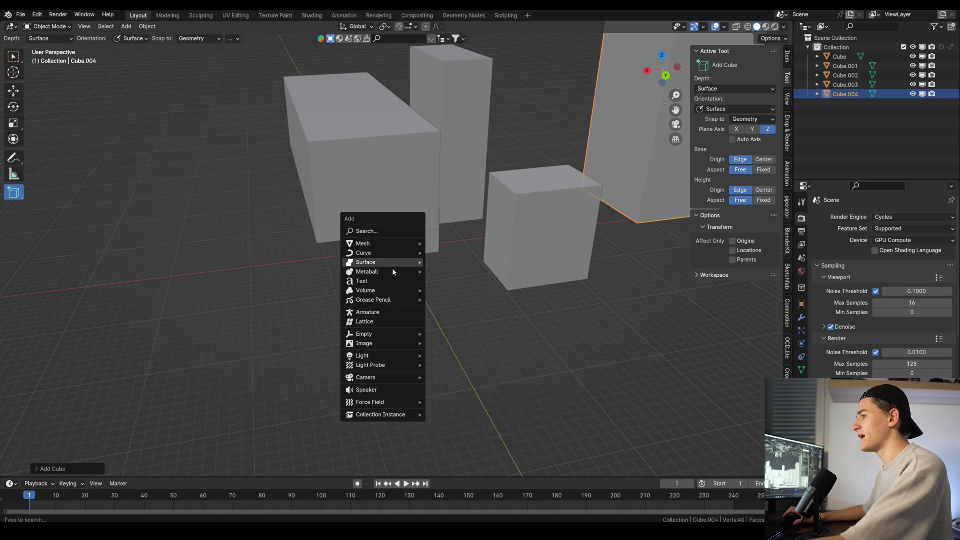
pyautogui.click(366, 377)
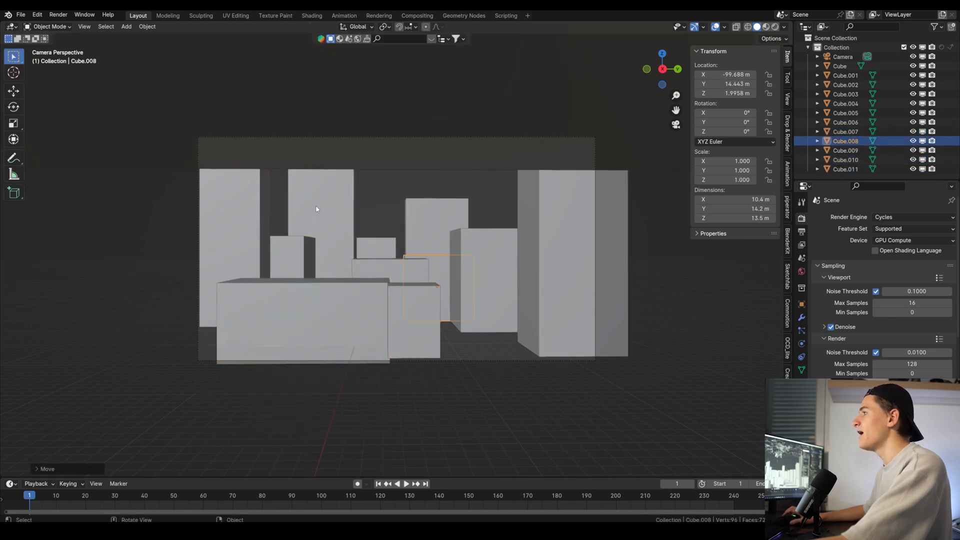
pyautogui.press('g')
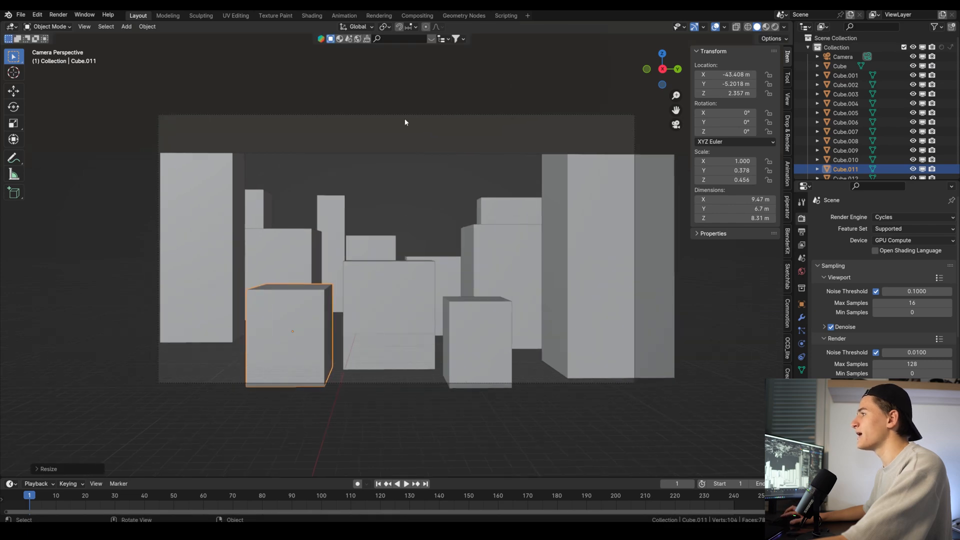
pyautogui.click(842, 56)
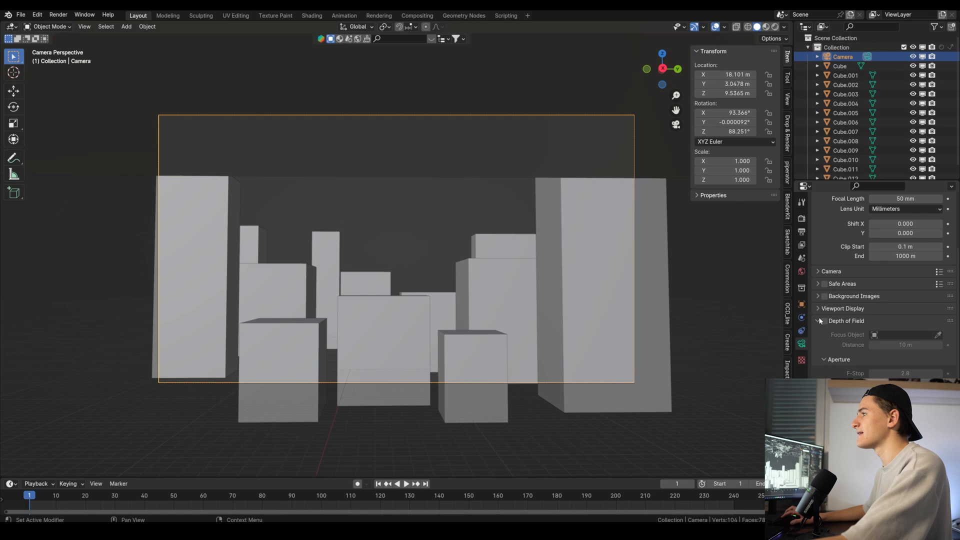
# Step: Set the camera's Passepartout to 1.0 and begin moving all building boxes to a new collection
pyautogui.click(842, 308)
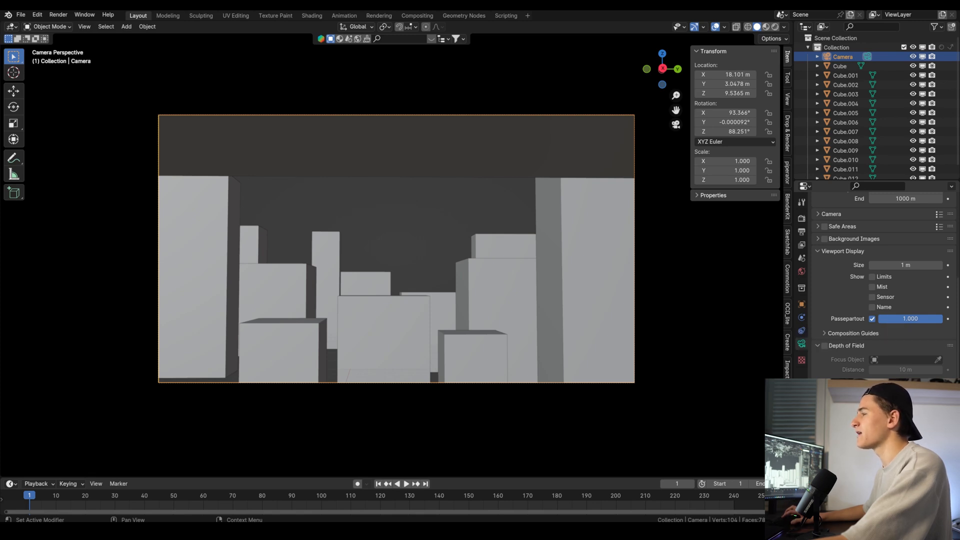
pyautogui.scroll(3)
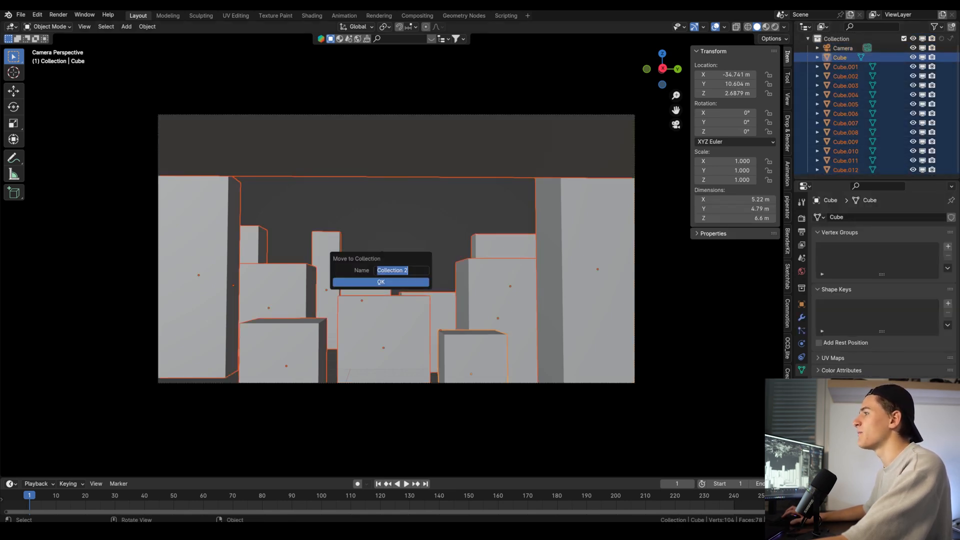
# Step: Name the collection 'city', move a large building into a 'foreground' collection, and reposition distant boxes
pyautogui.click(379, 281)
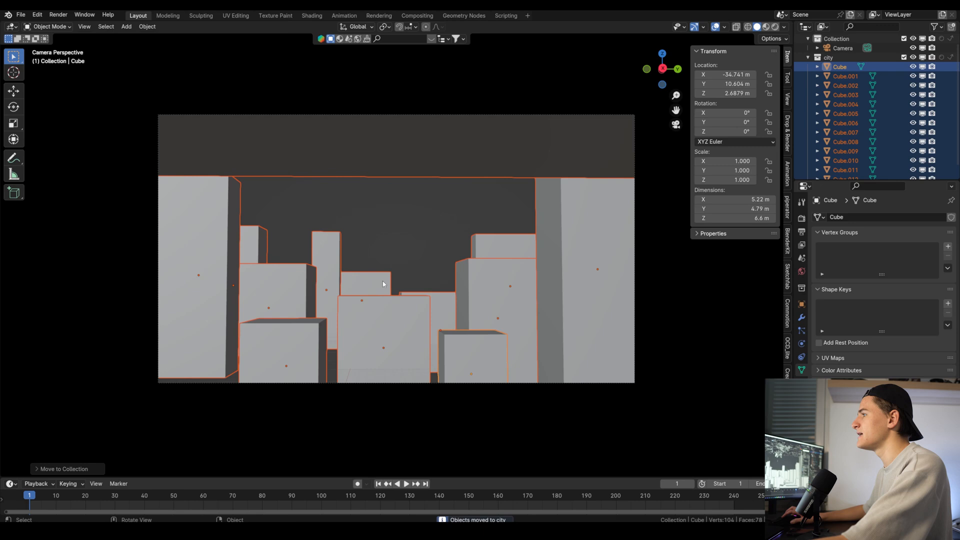
pyautogui.click(828, 57)
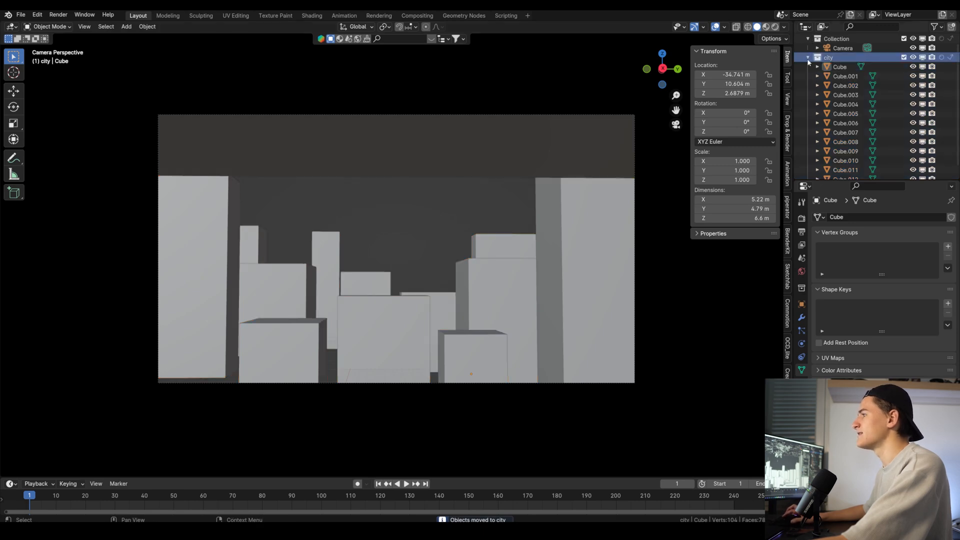
pyautogui.click(845, 76)
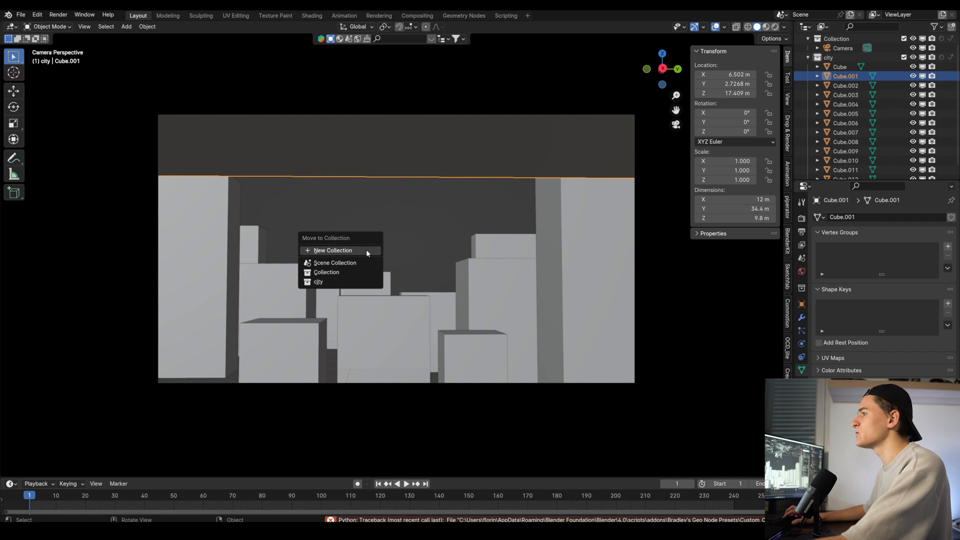
pyautogui.click(333, 250)
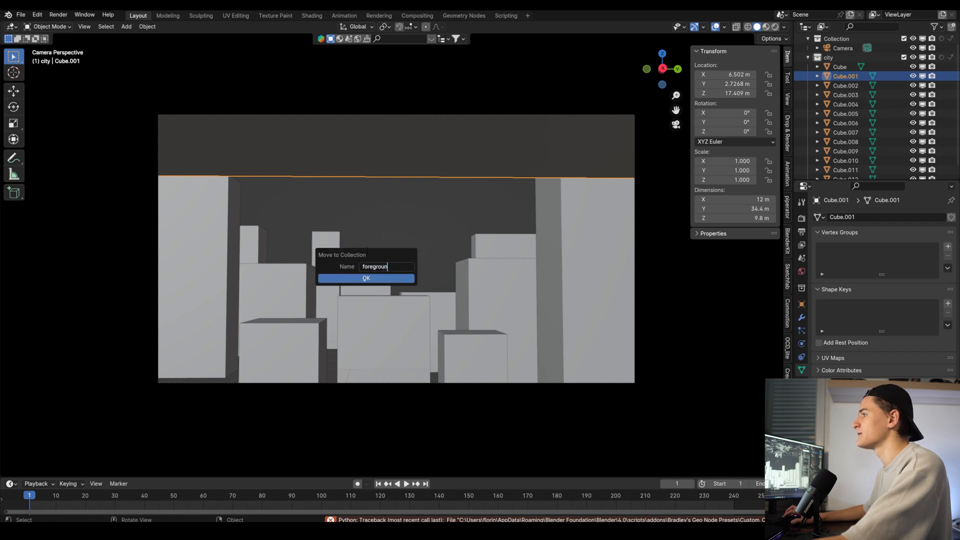
pyautogui.click(366, 278)
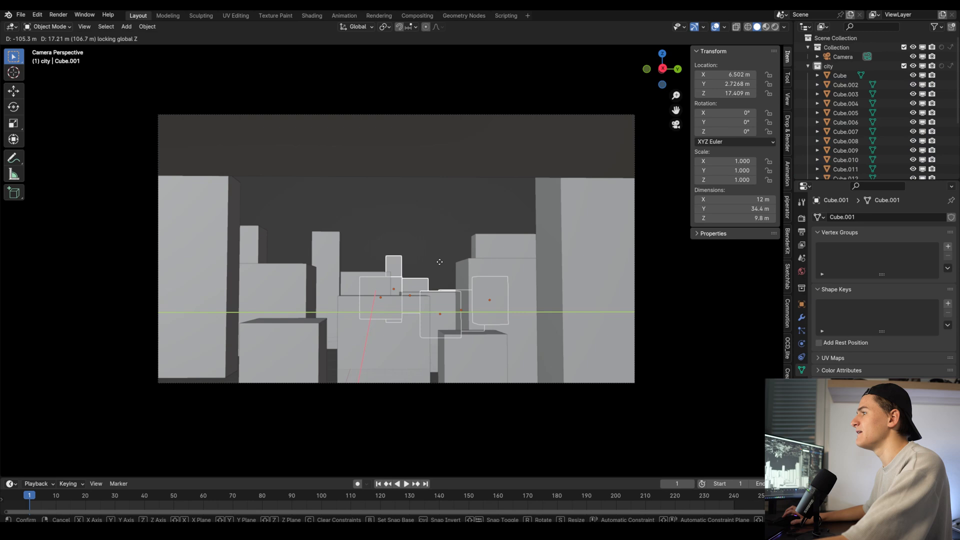
pyautogui.click(126, 27)
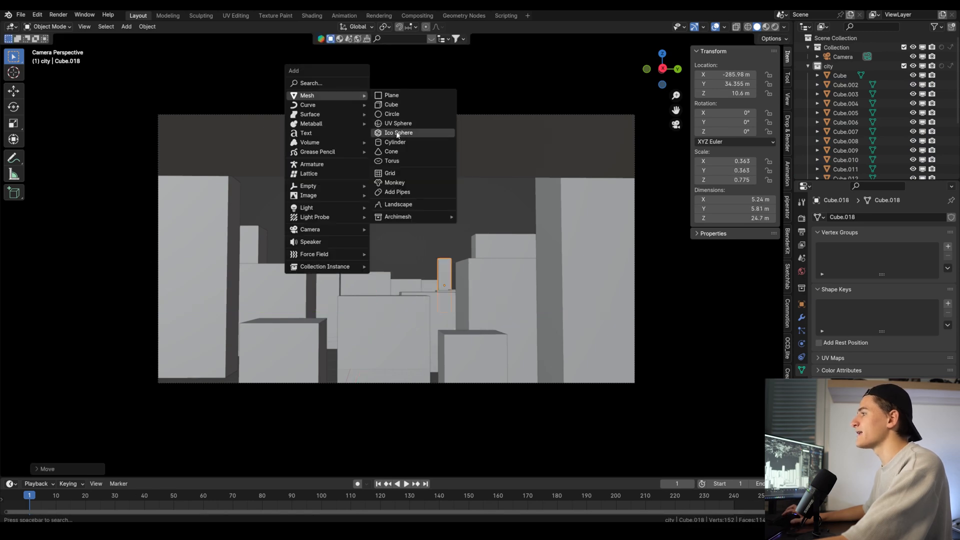
# Step: Add a cylinder and adjust its Depth in the Add Cylinder operator panel
pyautogui.click(395, 141)
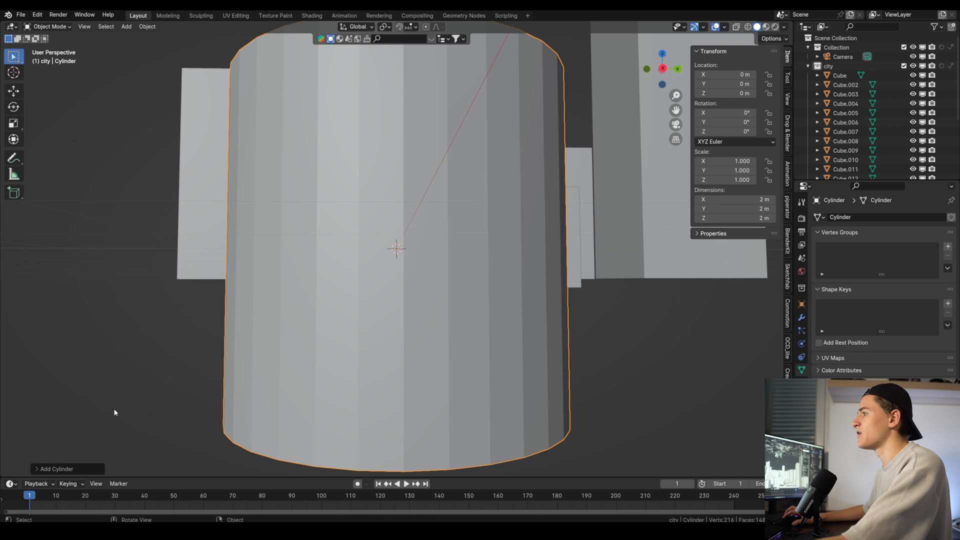
pyautogui.click(56, 468)
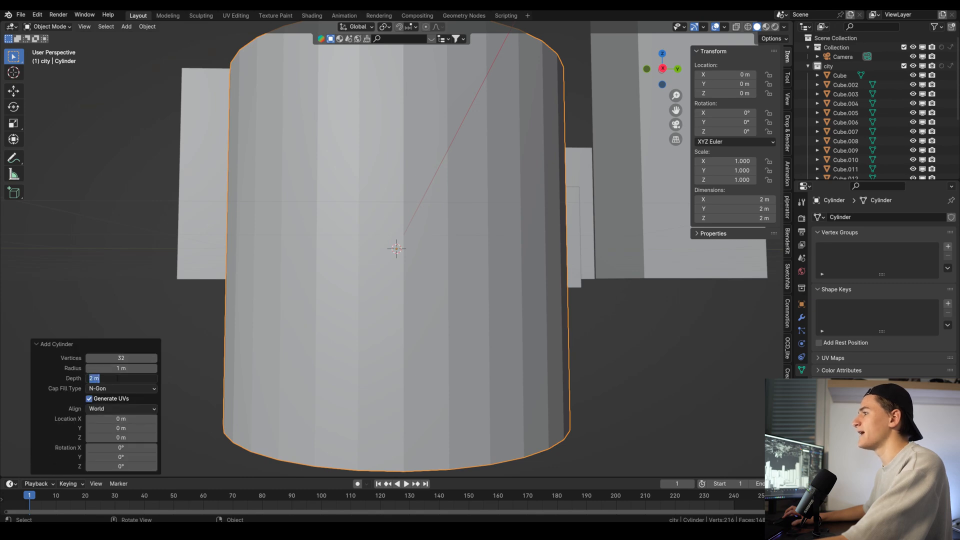
pyautogui.click(121, 378)
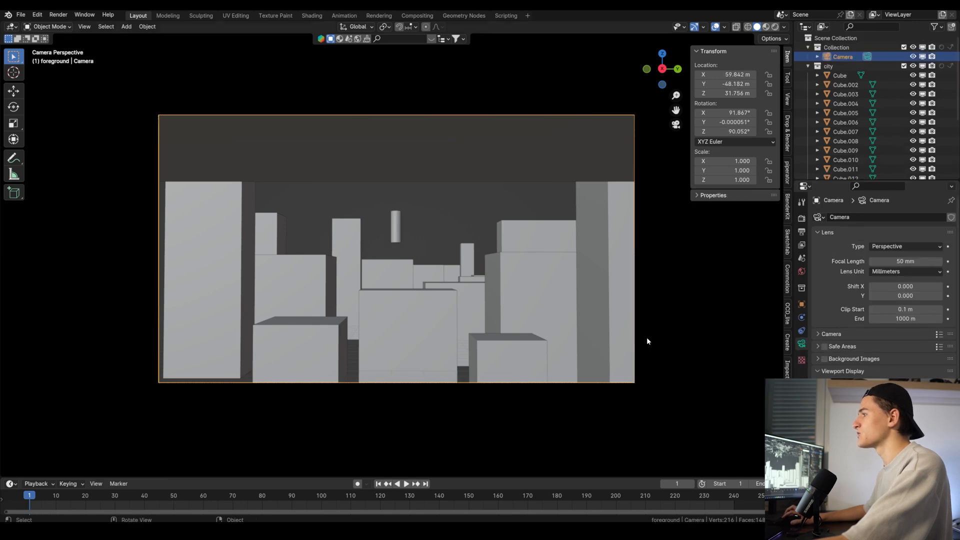
# Step: Change the Resolution % value under Output Properties > Format
pyautogui.click(801, 233)
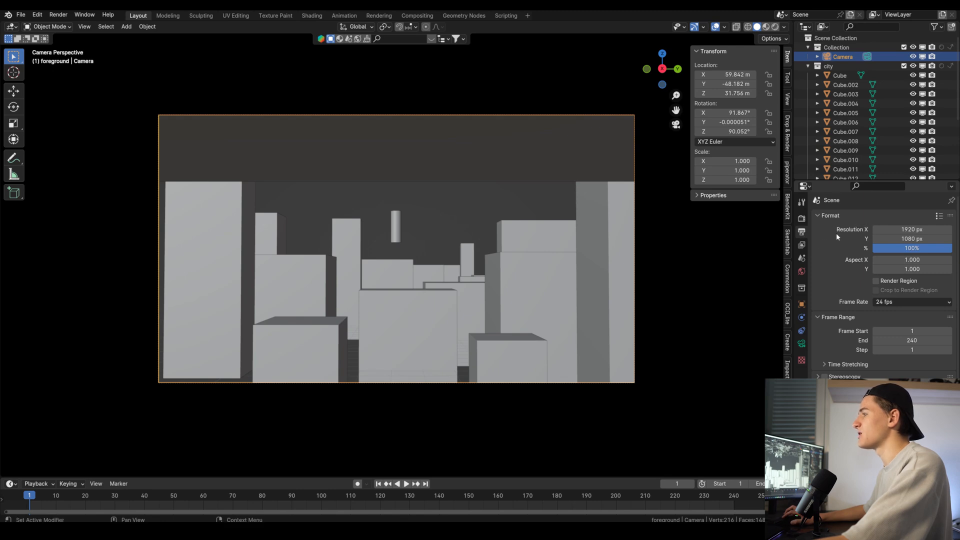
pyautogui.moveTo(853, 251)
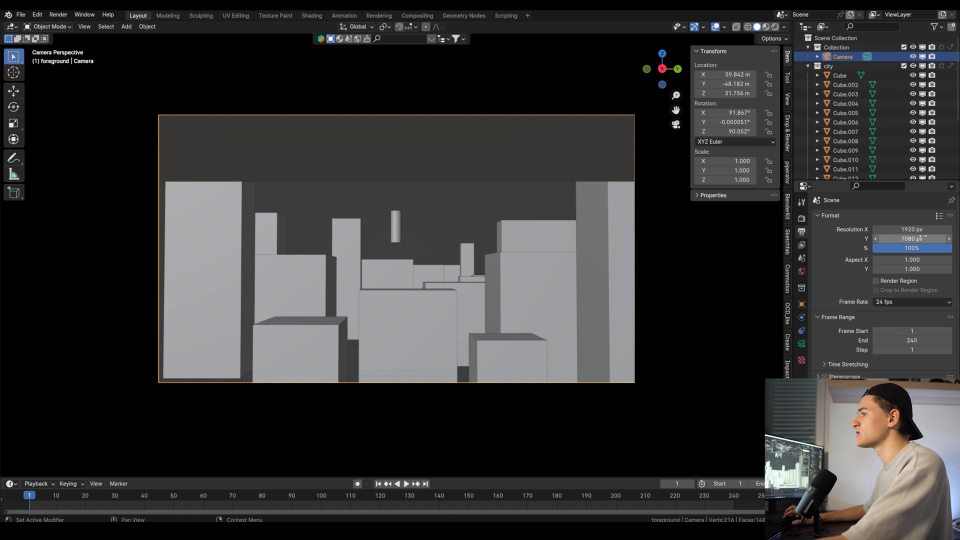
pyautogui.doubleClick(911, 238)
pyautogui.write('2')
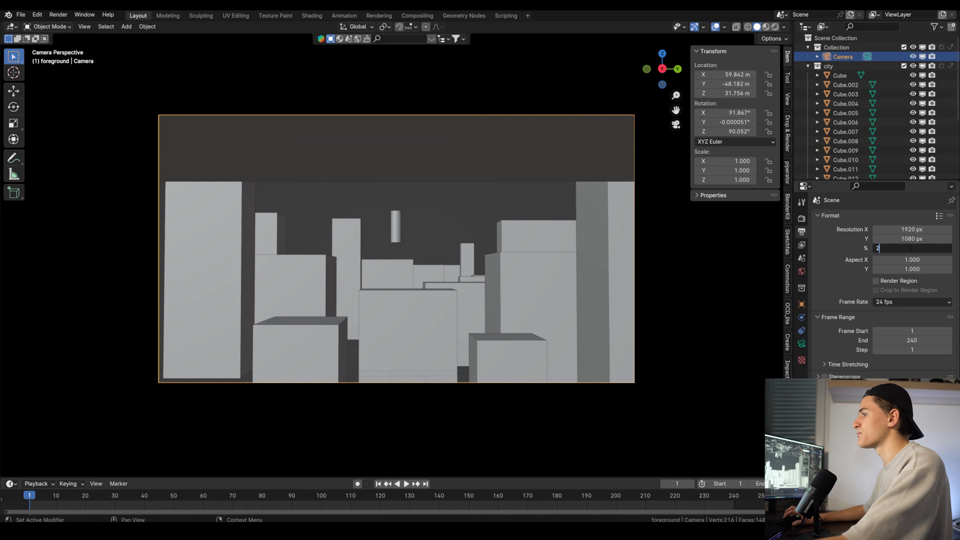
pyautogui.press('Return')
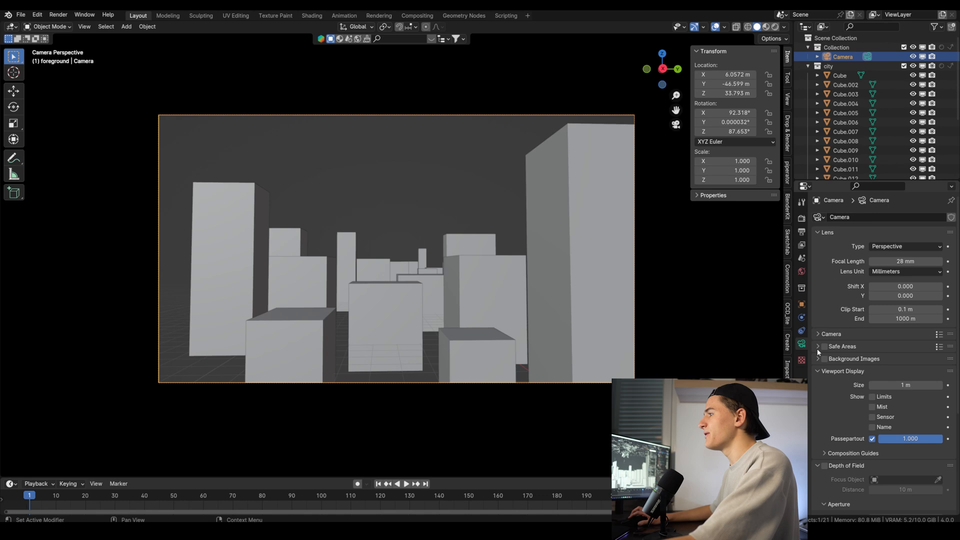
# Step: Enable the camera's thirds composition guides and move the foreground block out of shot
pyautogui.click(853, 465)
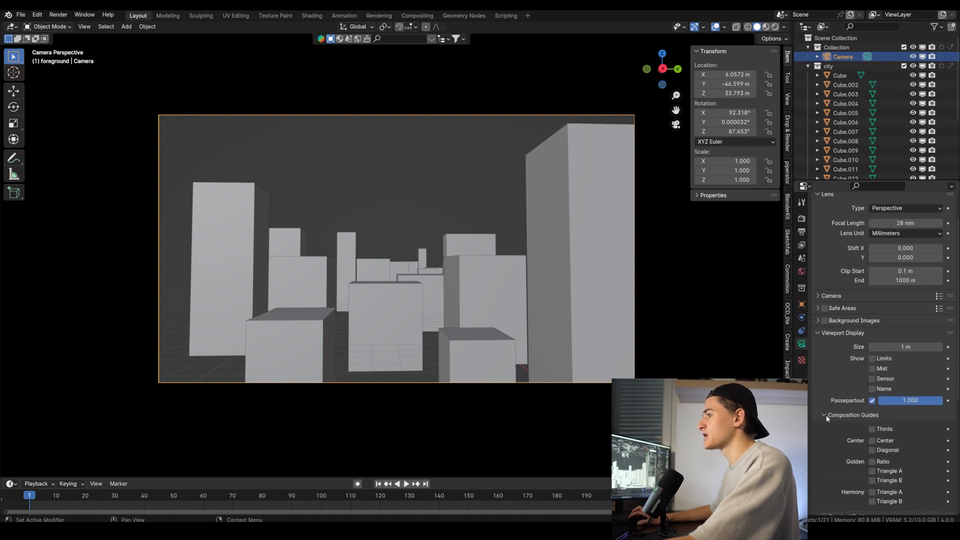
pyautogui.scroll(-3)
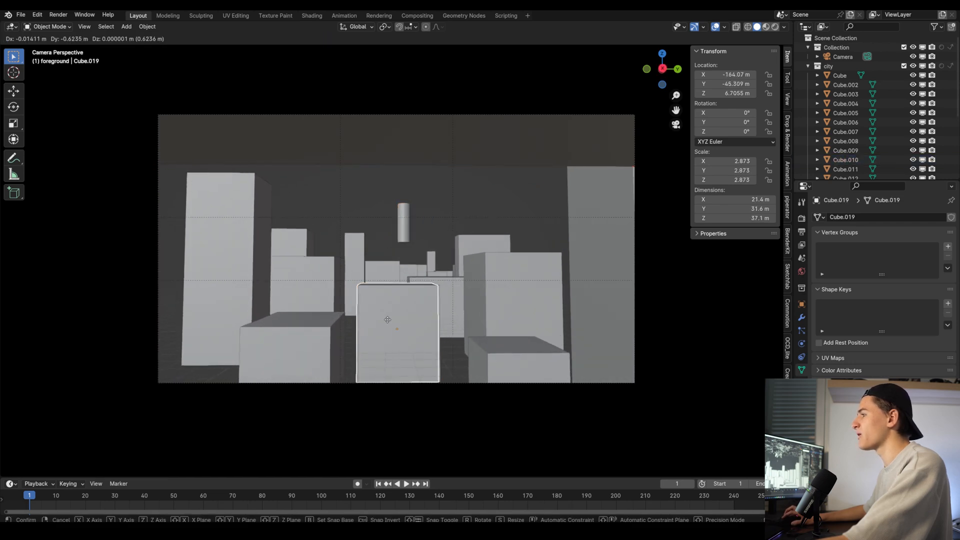
pyautogui.click(447, 344)
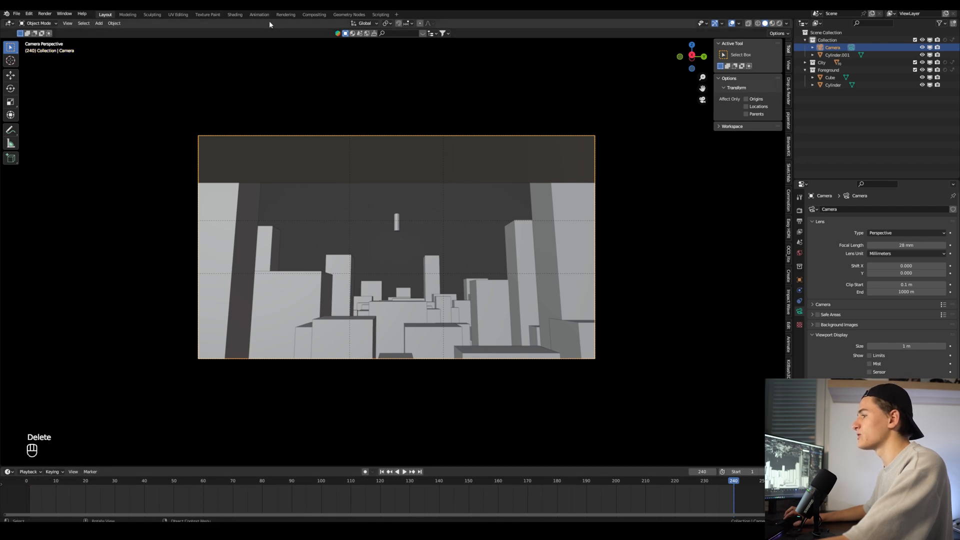
# Step: In the Animation workspace, return to the first frame and retime the camera keys to frame 120
pyautogui.click(258, 14)
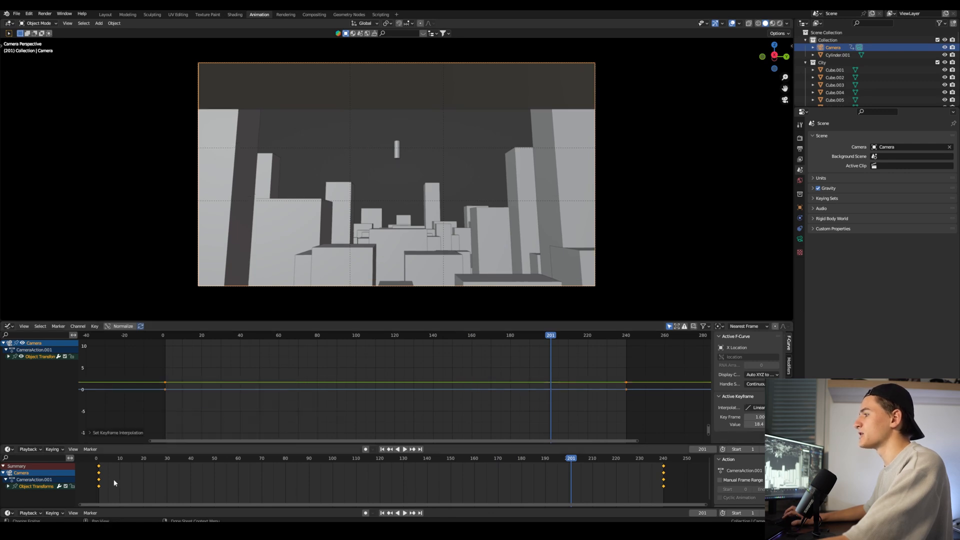
pyautogui.click(396, 448)
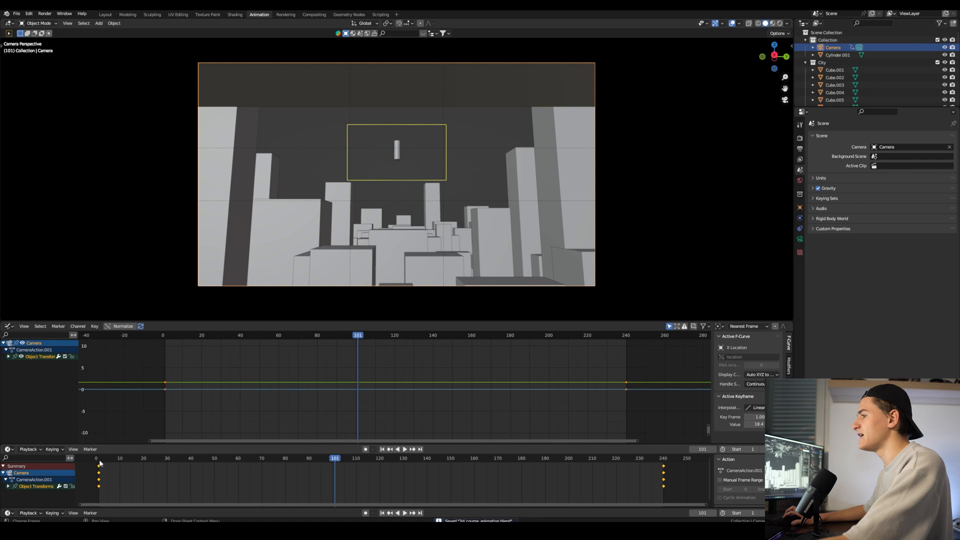
pyautogui.click(99, 458)
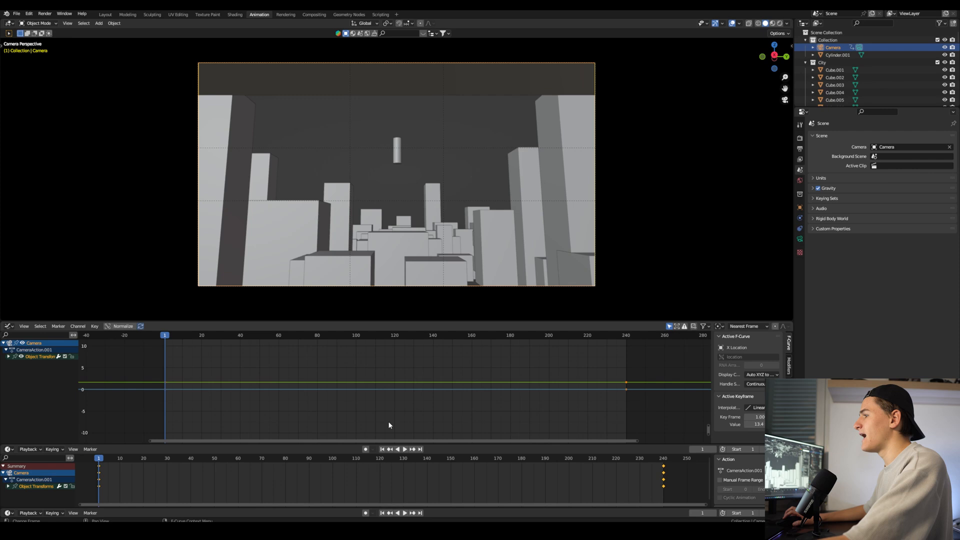
pyautogui.click(396, 449)
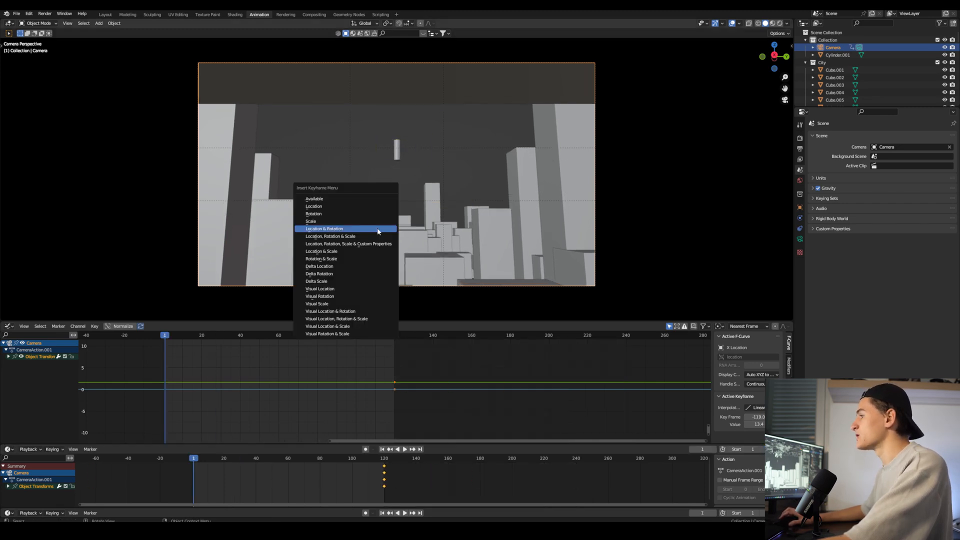
# Step: Insert a Location & Rotation keyframe on the camera and return to the first frame
pyautogui.click(325, 228)
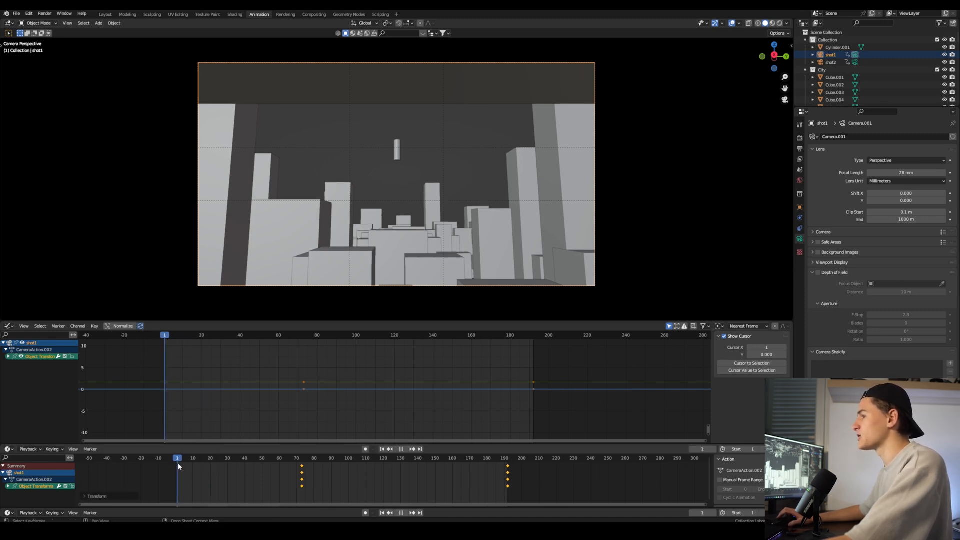
pyautogui.click(396, 148)
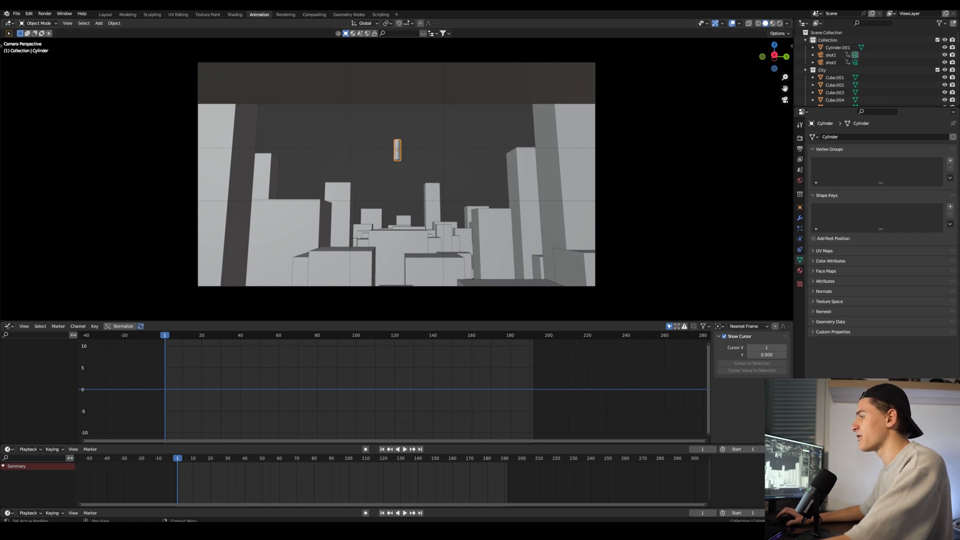
# Step: Select the shot1 camera and a neighbouring Outliner entry before keying the cylinder
pyautogui.click(831, 54)
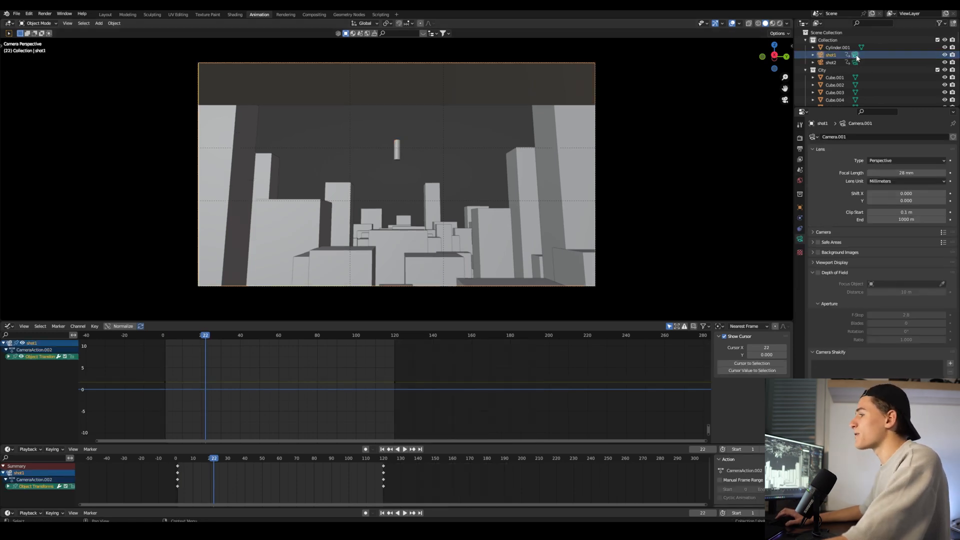
pyautogui.click(836, 47)
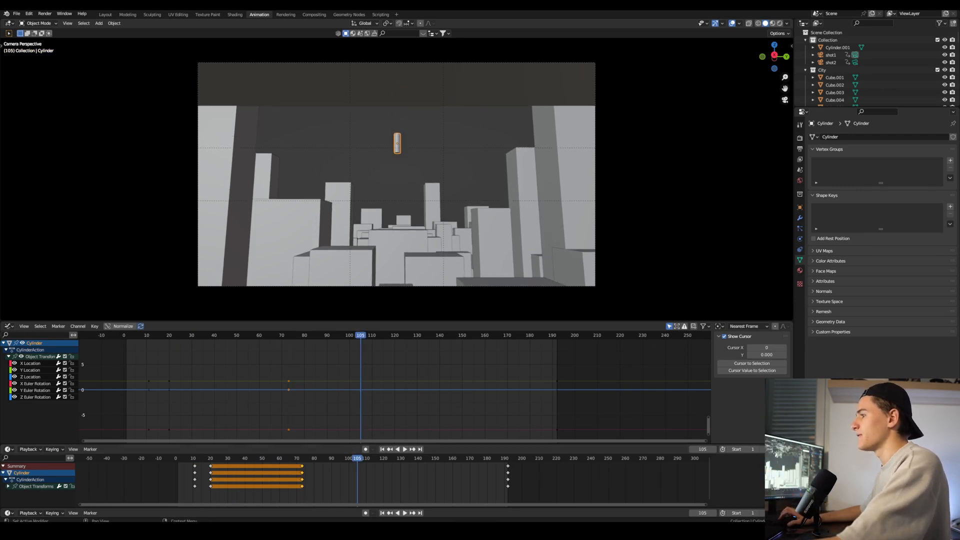
# Step: Give shot1 an 85 mm lens, key its rotated pose, and set its curves to Linear
pyautogui.click(831, 55)
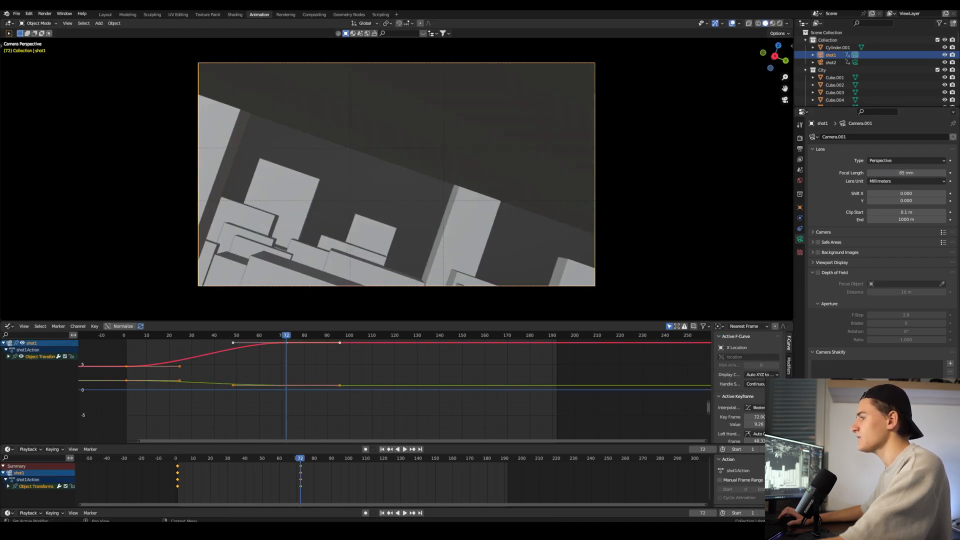
pyautogui.click(125, 335)
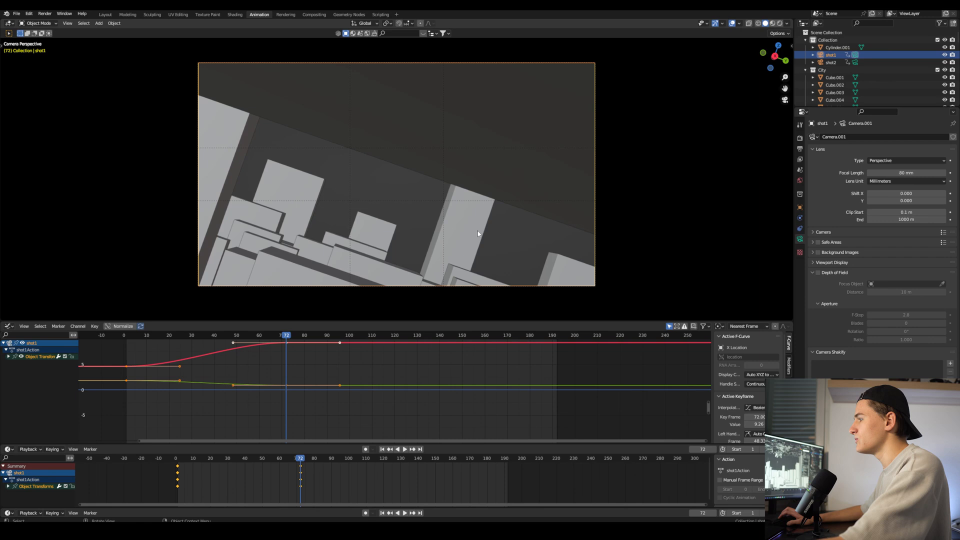
pyautogui.click(401, 449)
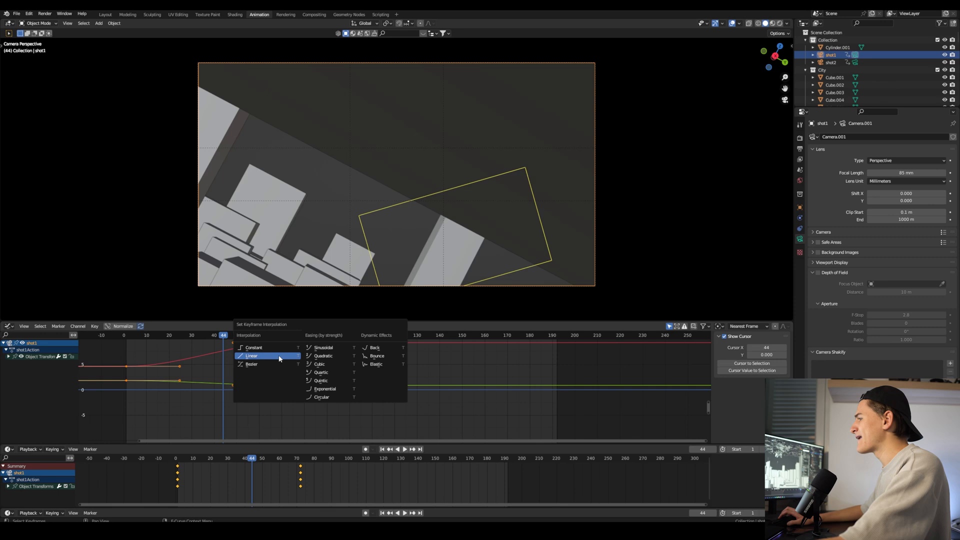
pyautogui.click(251, 356)
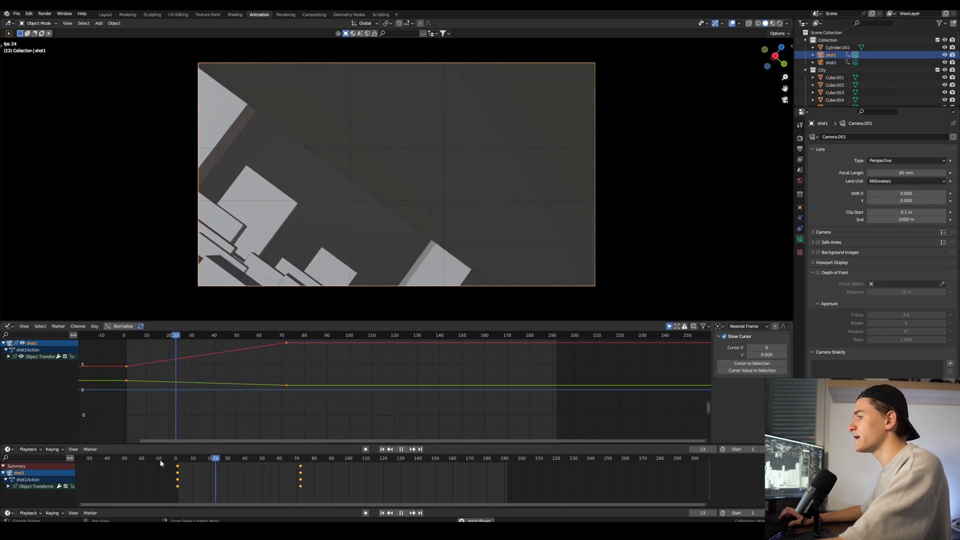
# Step: Add shot1 keyframes near frames 10 and 20, then view through the shot2 camera
pyautogui.click(283, 458)
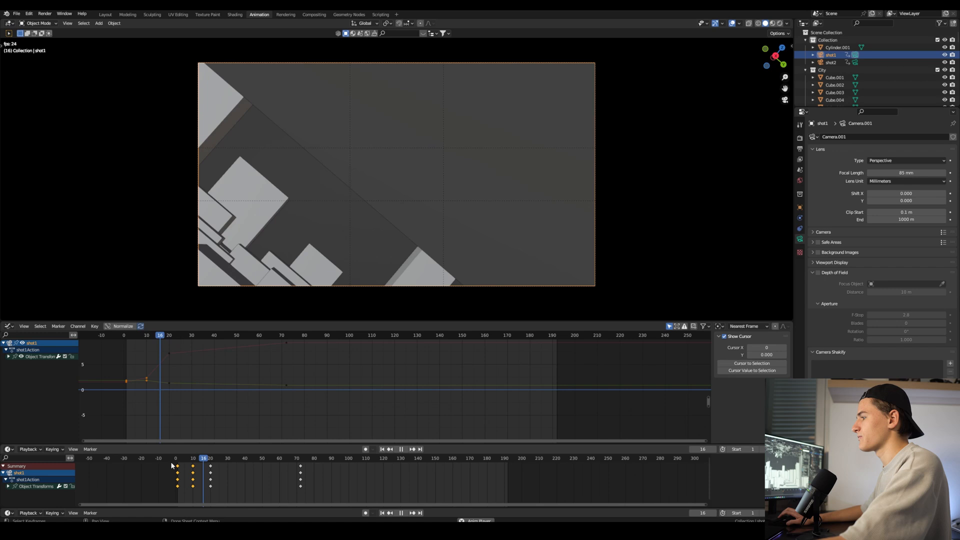
pyautogui.click(277, 458)
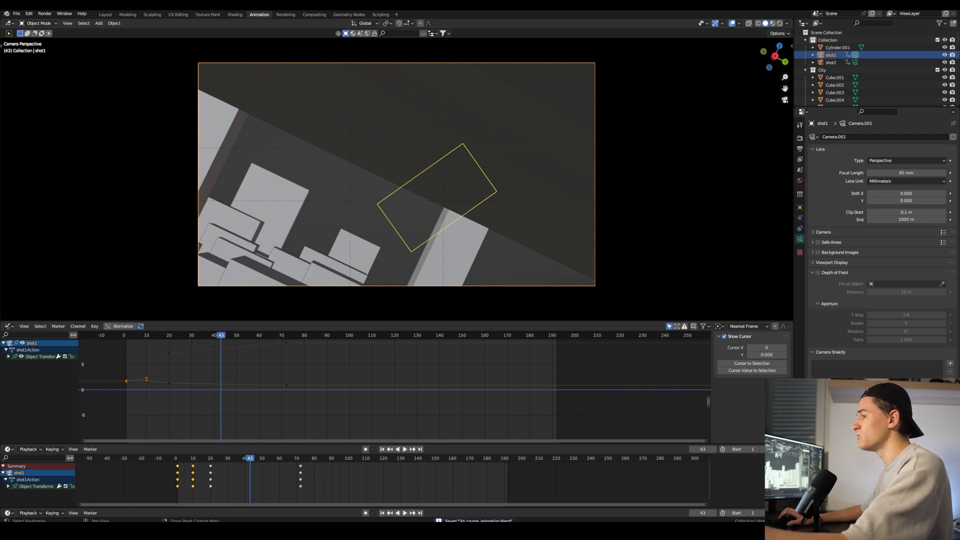
pyautogui.click(832, 62)
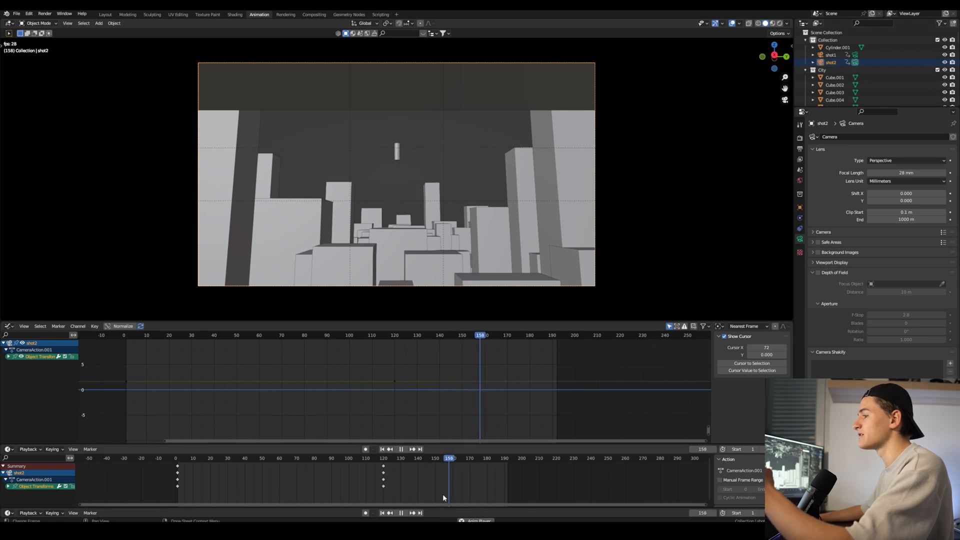
pyautogui.click(830, 54)
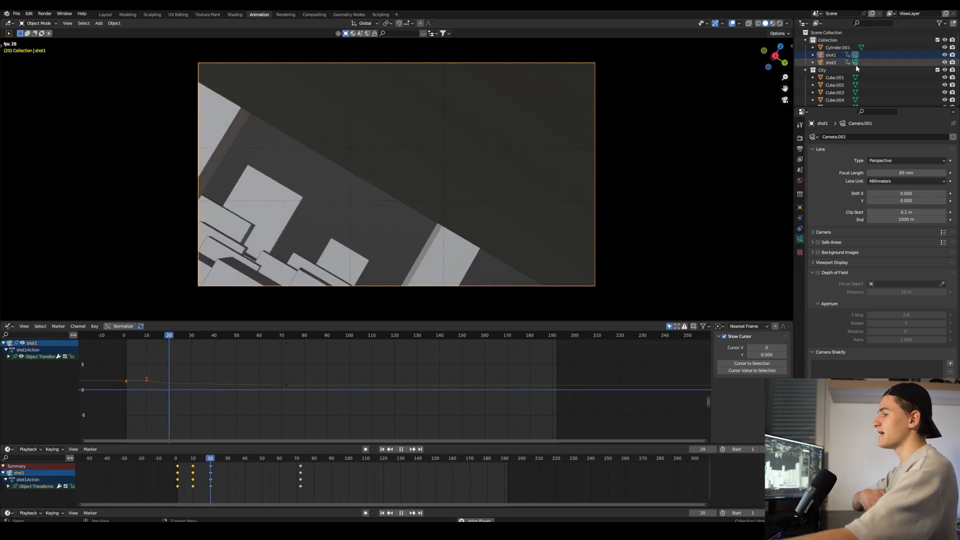
pyautogui.click(277, 335)
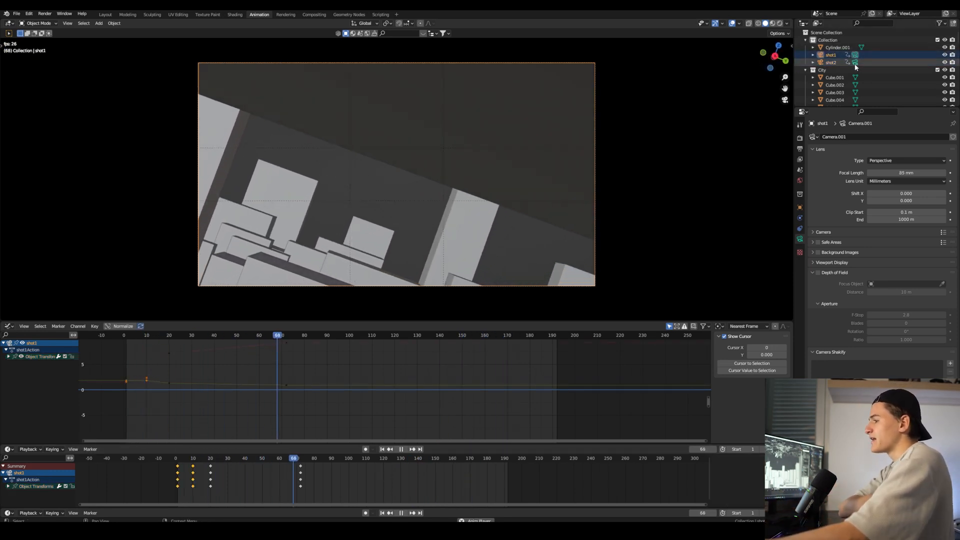
pyautogui.click(831, 62)
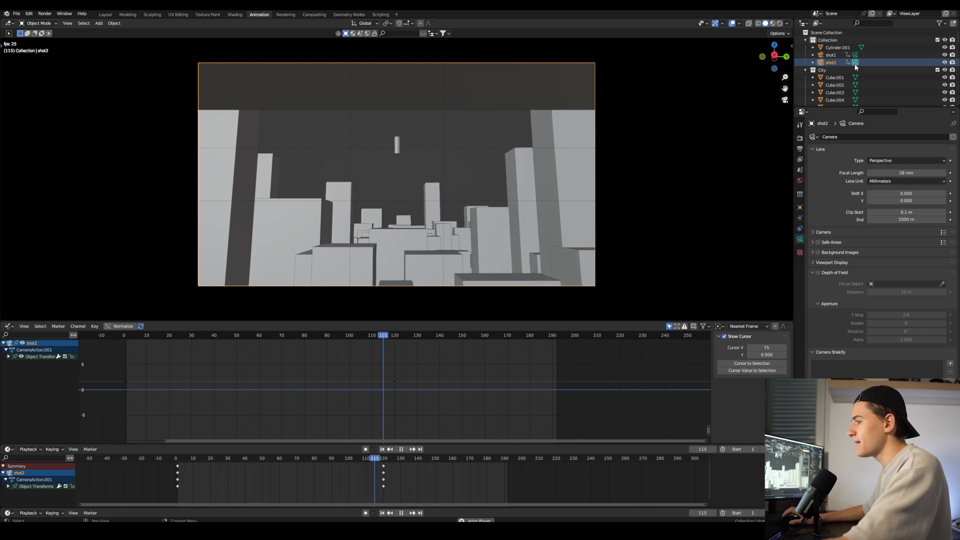
pyautogui.click(464, 335)
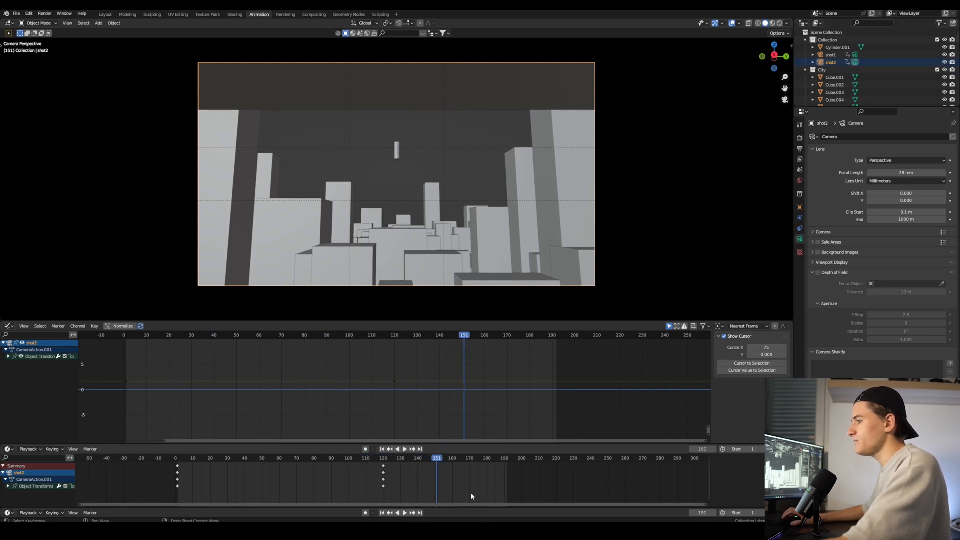
pyautogui.moveTo(471, 493)
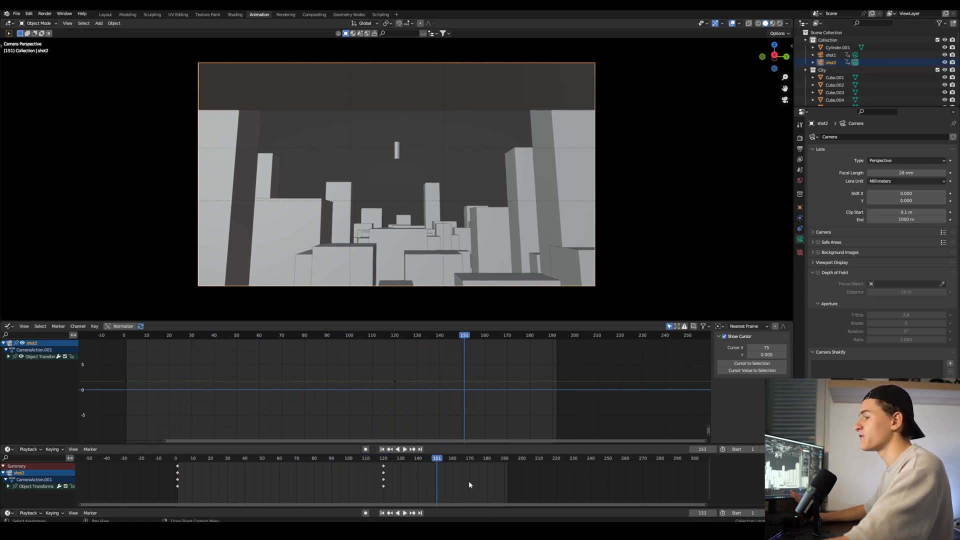